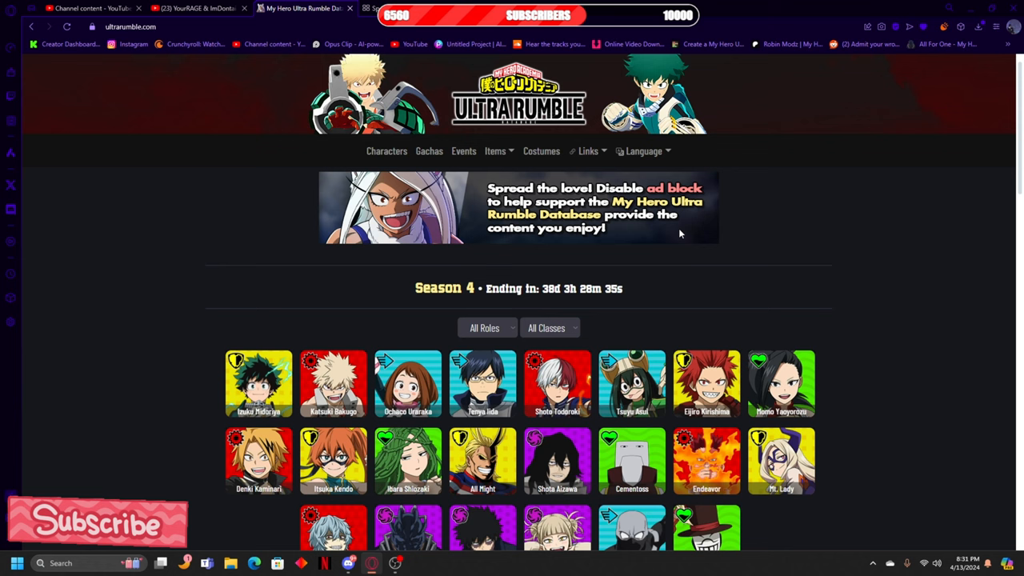
{"action": "mouse_move", "coordinate": [682, 311]}
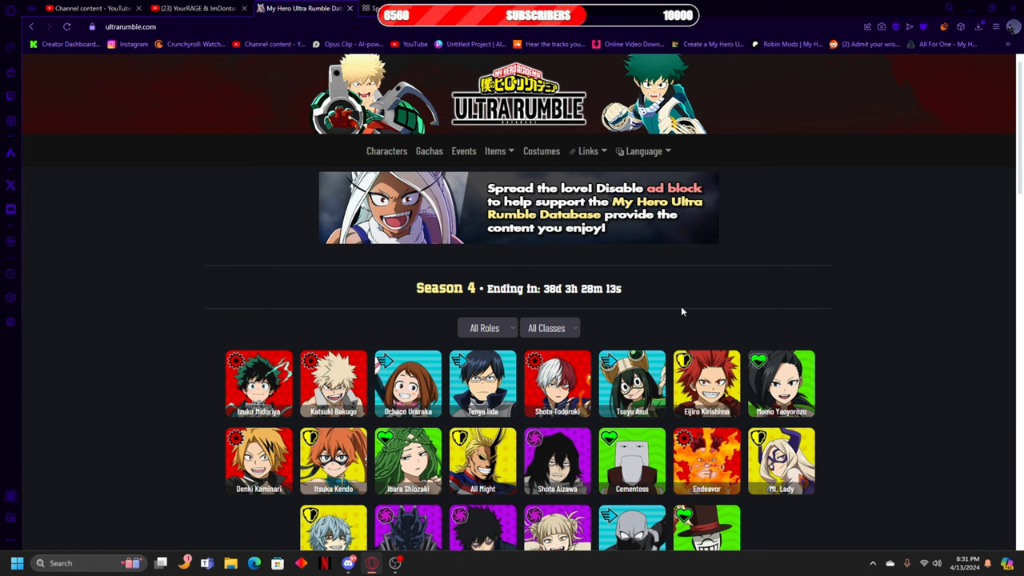
{"action": "mouse_move", "coordinate": [704, 279]}
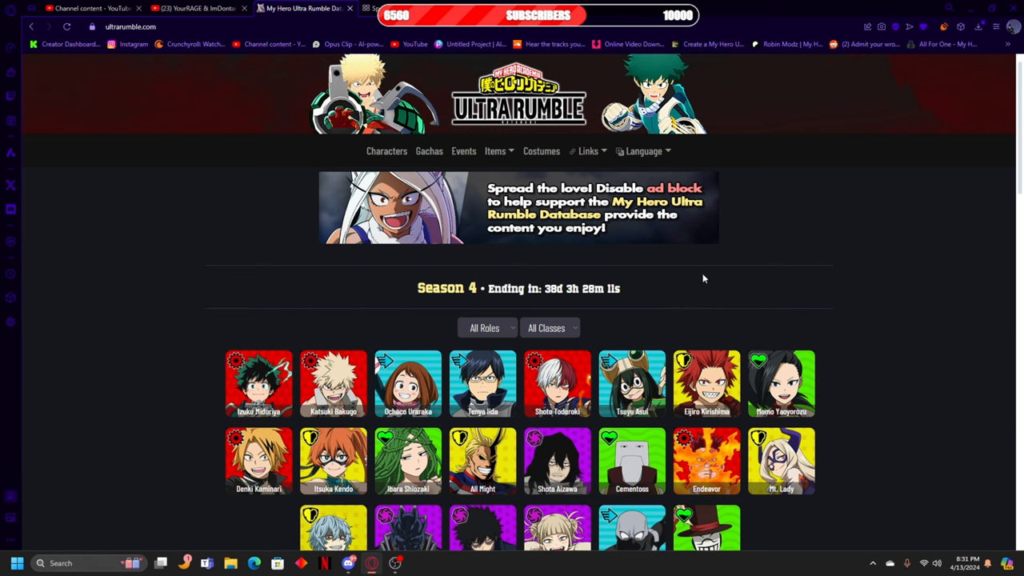
{"action": "mouse_move", "coordinate": [753, 297]}
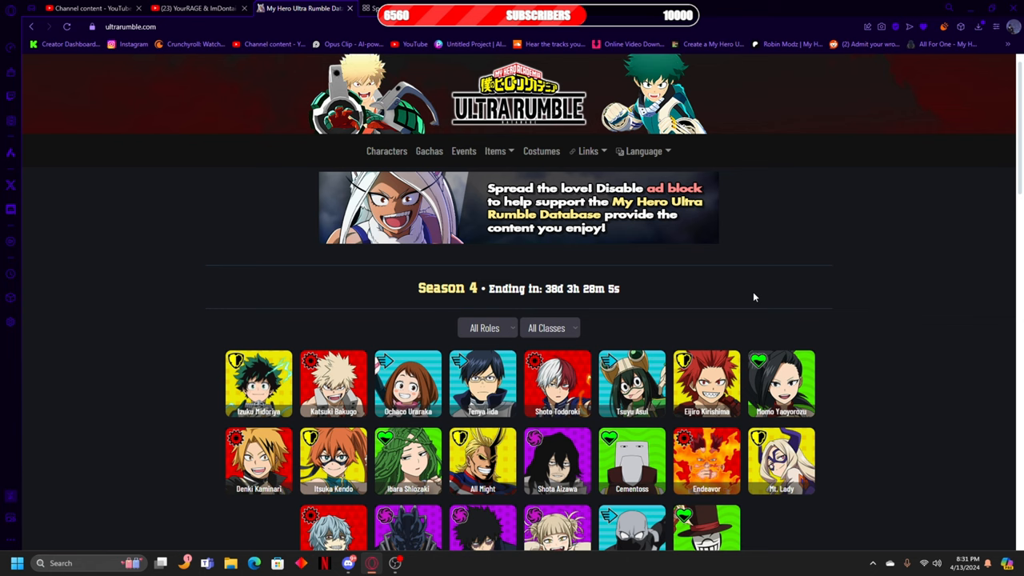
Step: Scroll past the character grid and stage rotation cards to the Current Datamines heading
{"action": "scroll", "scroll_direction": "down", "scroll_amount": 3}
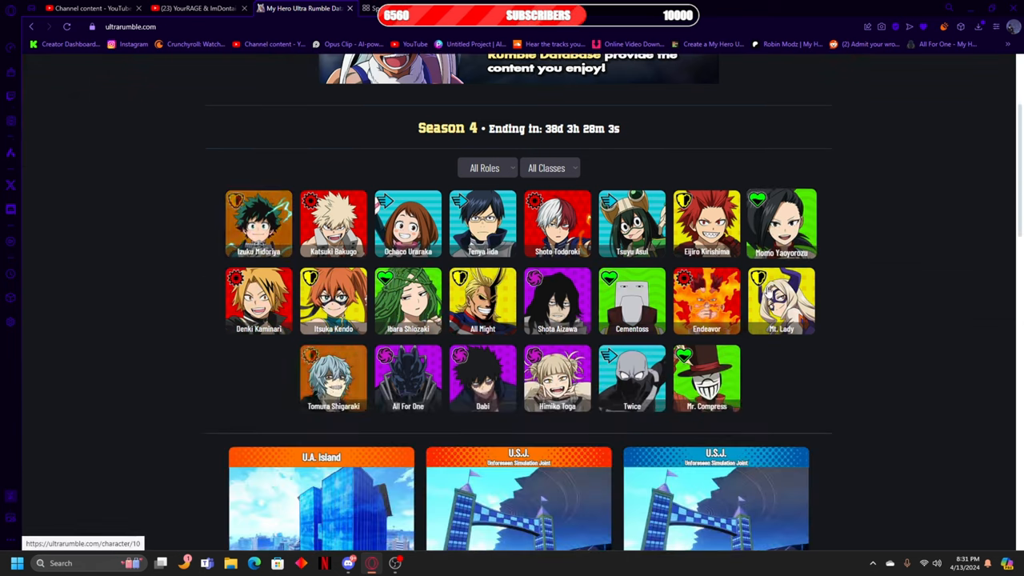
{"action": "scroll", "scroll_direction": "down", "scroll_amount": 3}
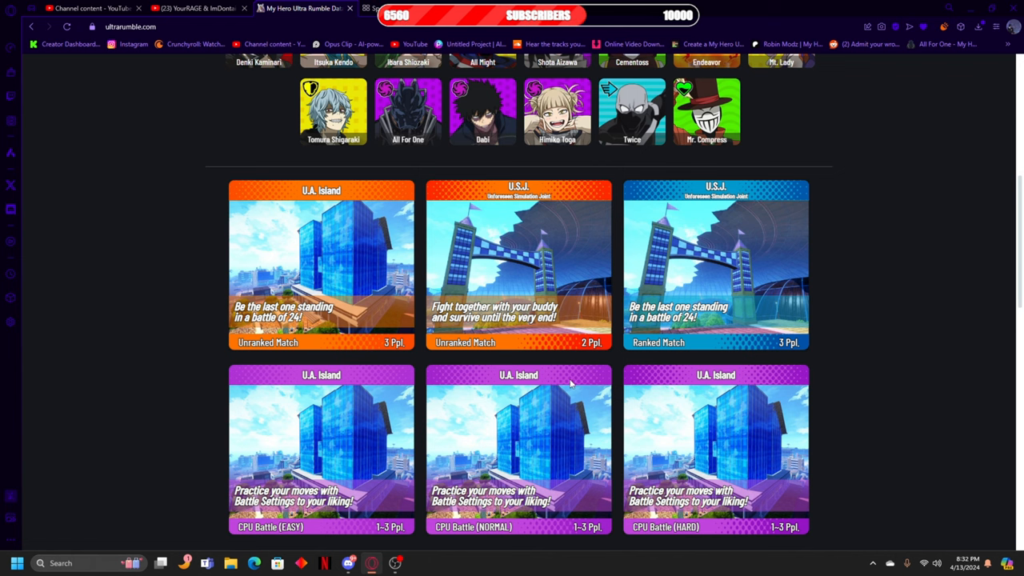
{"action": "scroll", "scroll_direction": "down", "scroll_amount": 3}
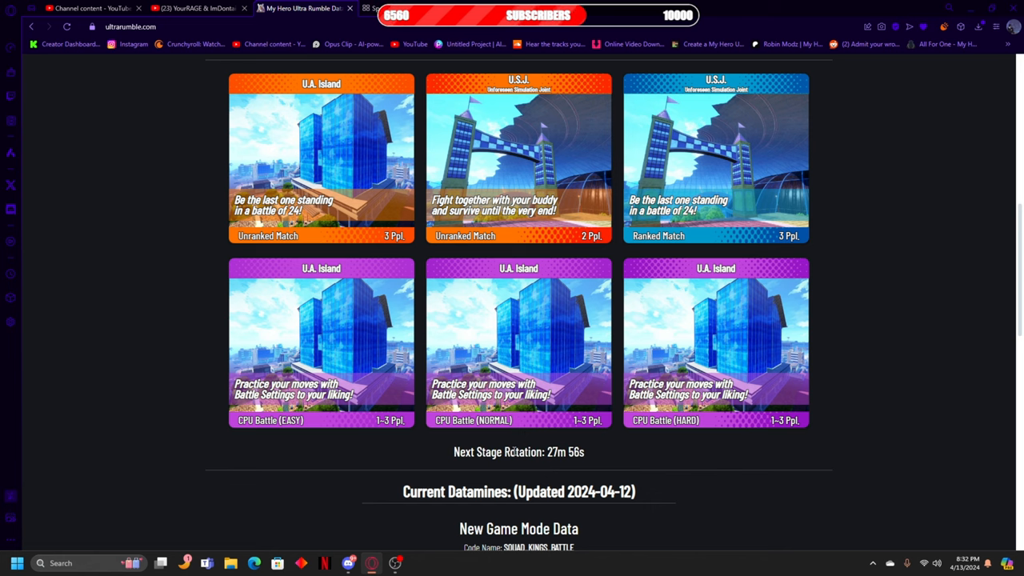
{"action": "scroll", "scroll_direction": "down", "scroll_amount": 3}
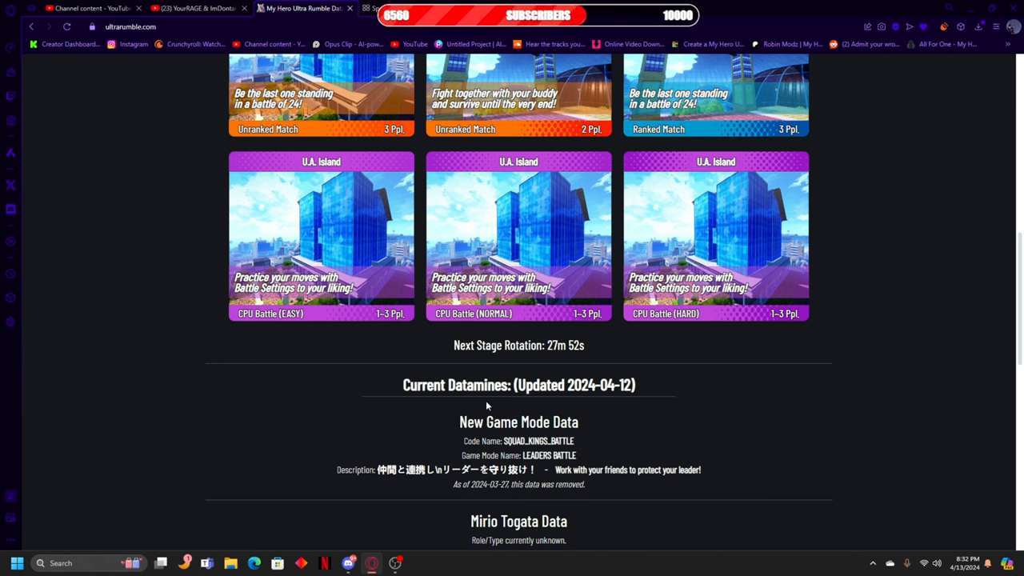
{"action": "mouse_move", "coordinate": [461, 412]}
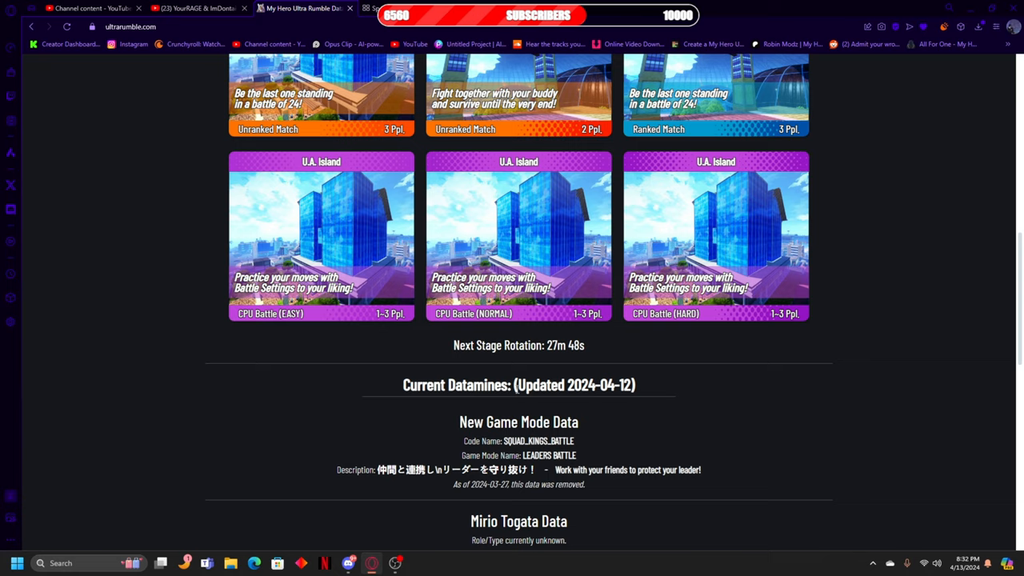
Step: Bring the Mirio Togata, Overhaul and Shoto Todoroki quirk set entries into view below Leaders Battle
{"action": "scroll", "scroll_direction": "down", "scroll_amount": 3}
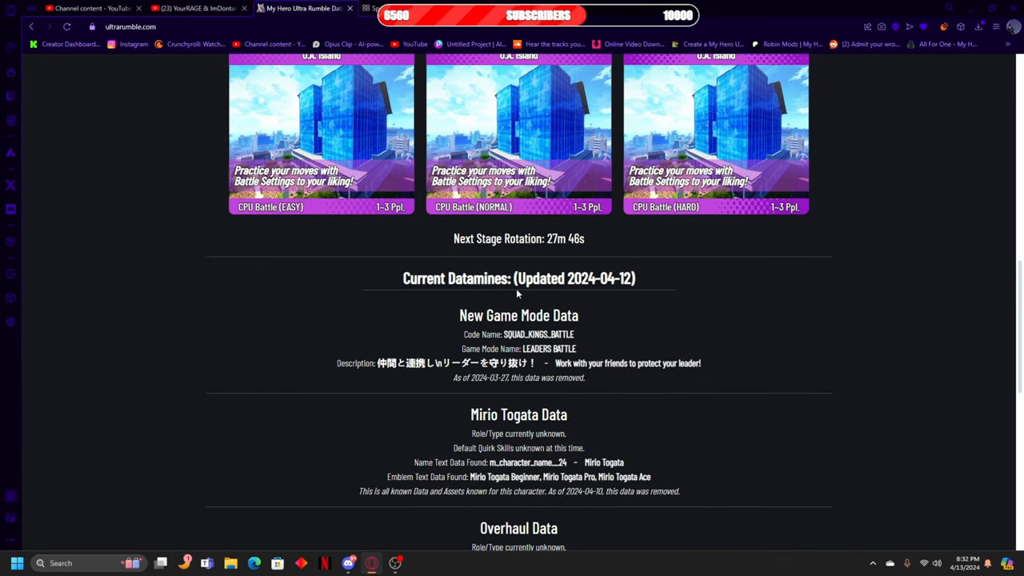
{"action": "mouse_move", "coordinate": [575, 344]}
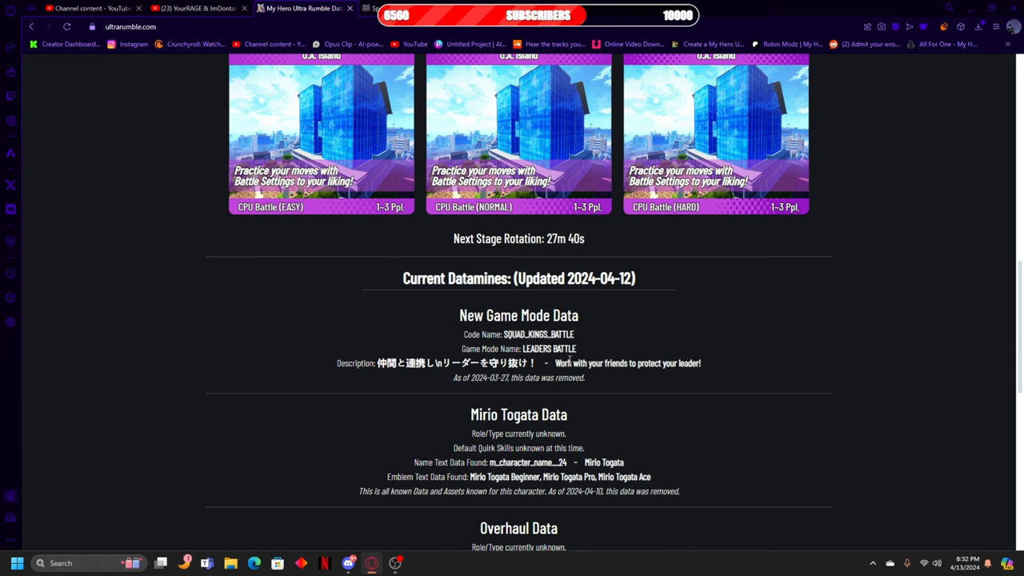
{"action": "mouse_move", "coordinate": [673, 391]}
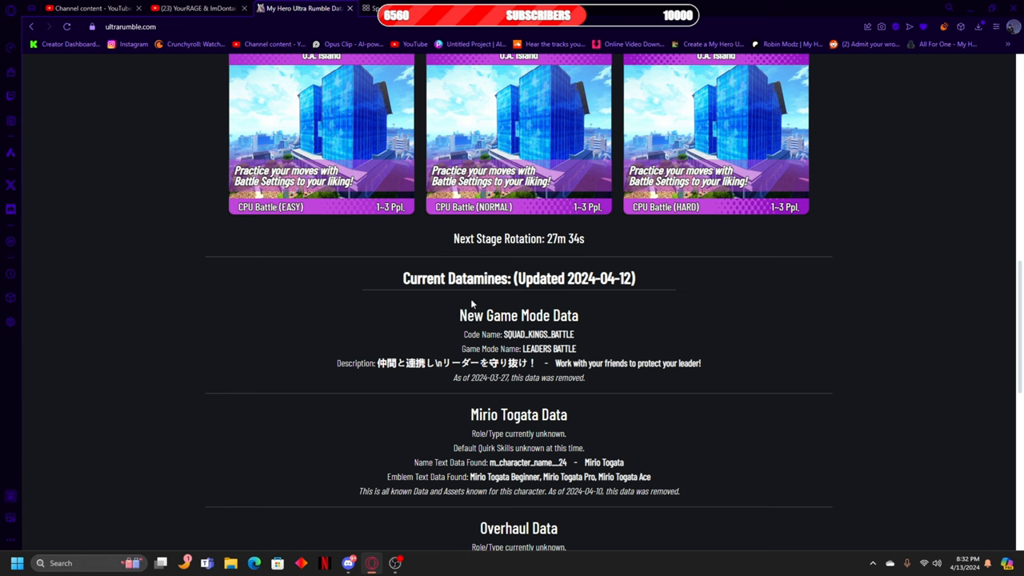
{"action": "mouse_move", "coordinate": [546, 362]}
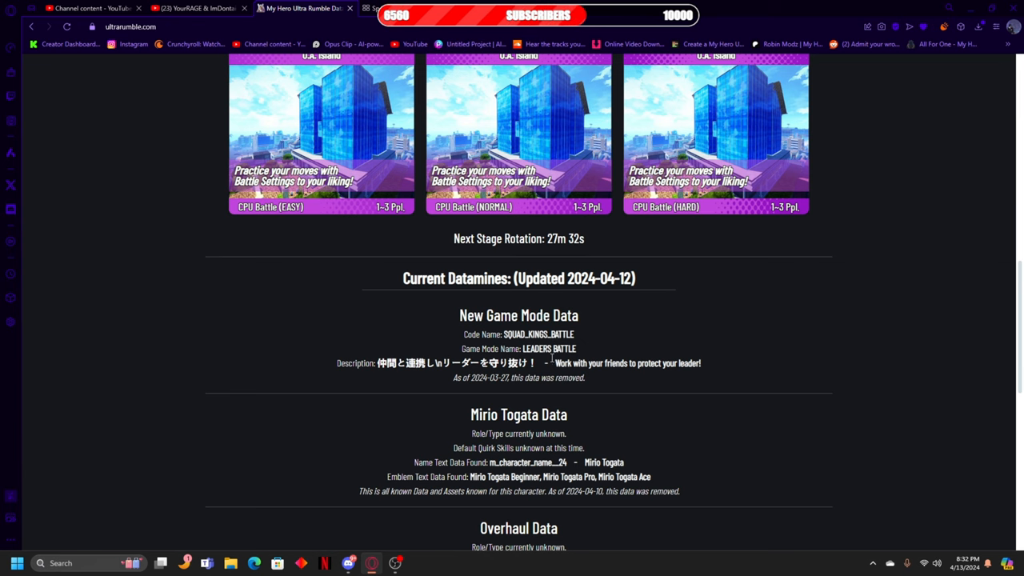
{"action": "scroll", "scroll_direction": "down", "scroll_amount": 3}
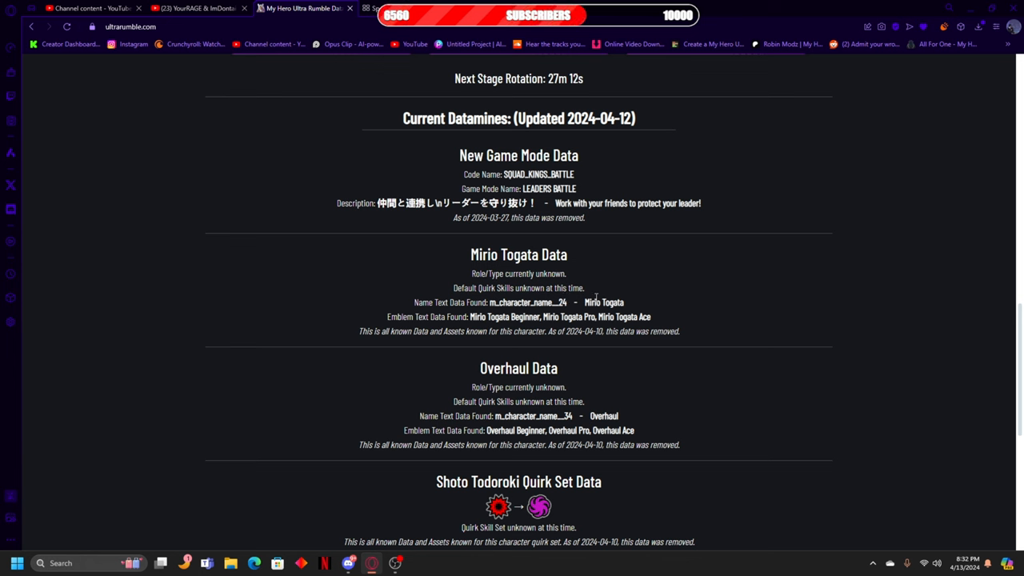
{"action": "mouse_move", "coordinate": [564, 331]}
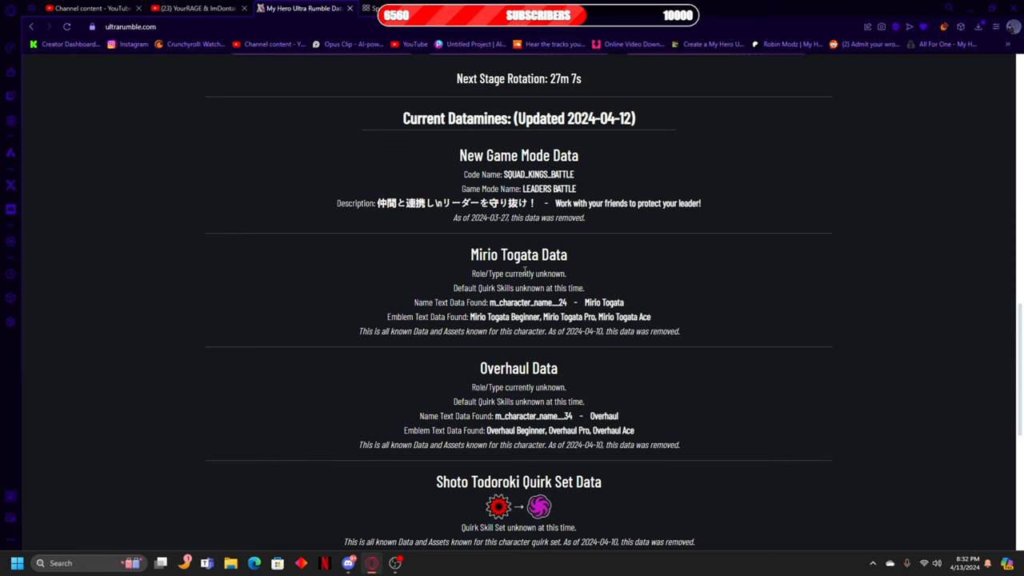
Step: View the Dabi and Denki Kaminari quirk set entries, then scroll back up to the character roster
{"action": "scroll", "scroll_direction": "down", "scroll_amount": 3}
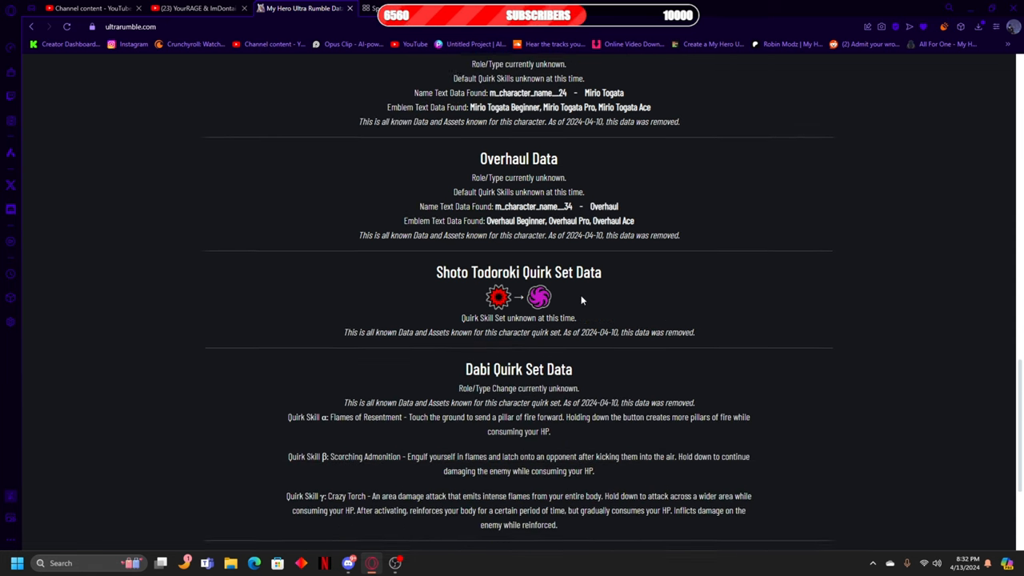
{"action": "scroll", "scroll_direction": "down", "scroll_amount": 3}
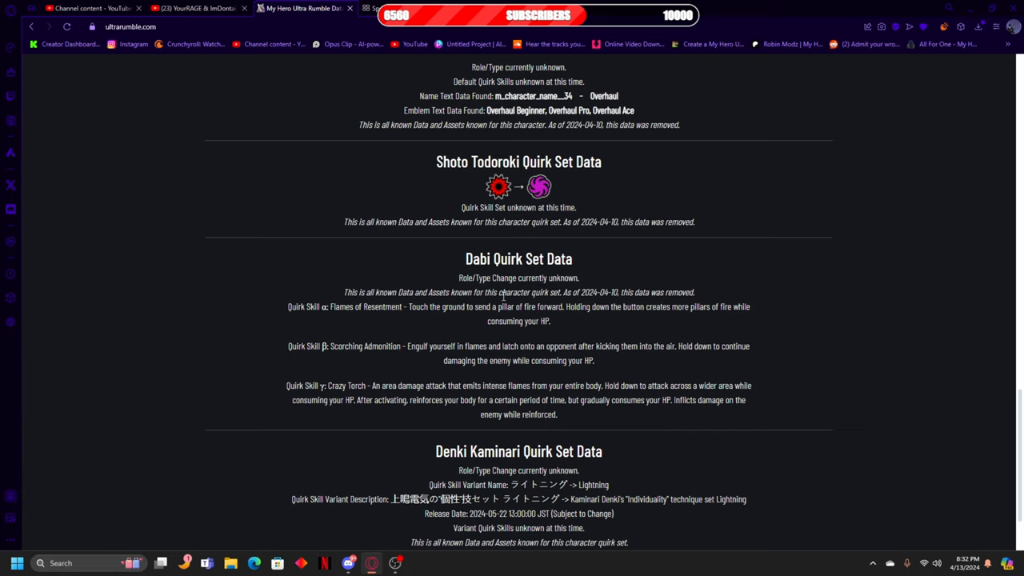
{"action": "scroll", "scroll_direction": "up", "scroll_amount": 3}
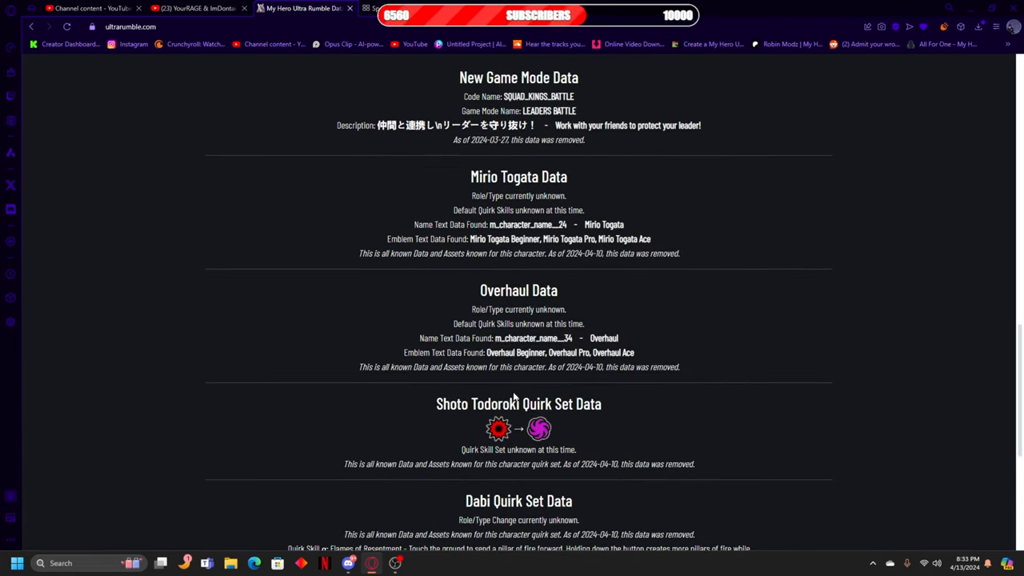
{"action": "scroll", "scroll_direction": "down", "scroll_amount": 3}
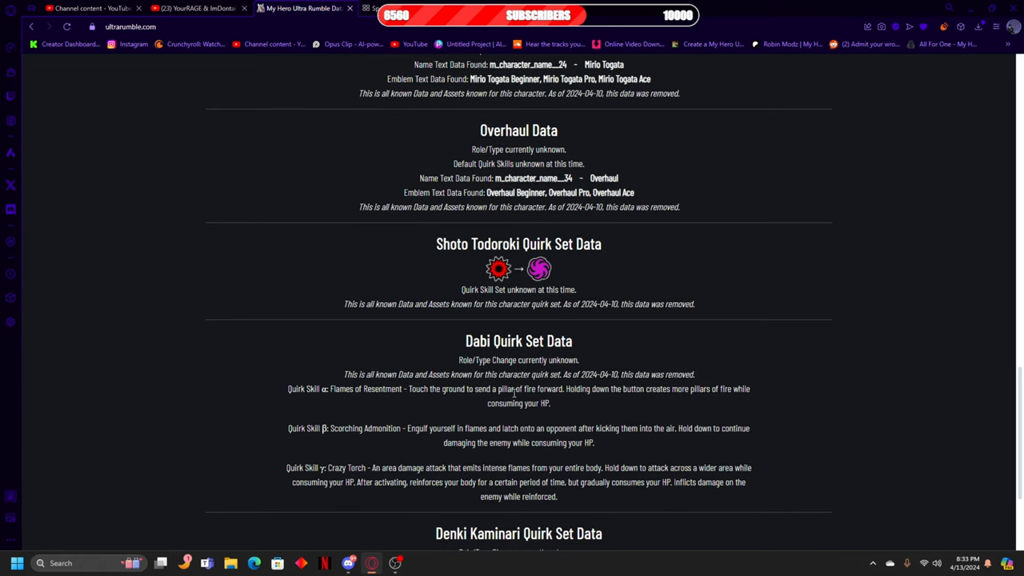
{"action": "scroll", "scroll_direction": "up", "scroll_amount": 3}
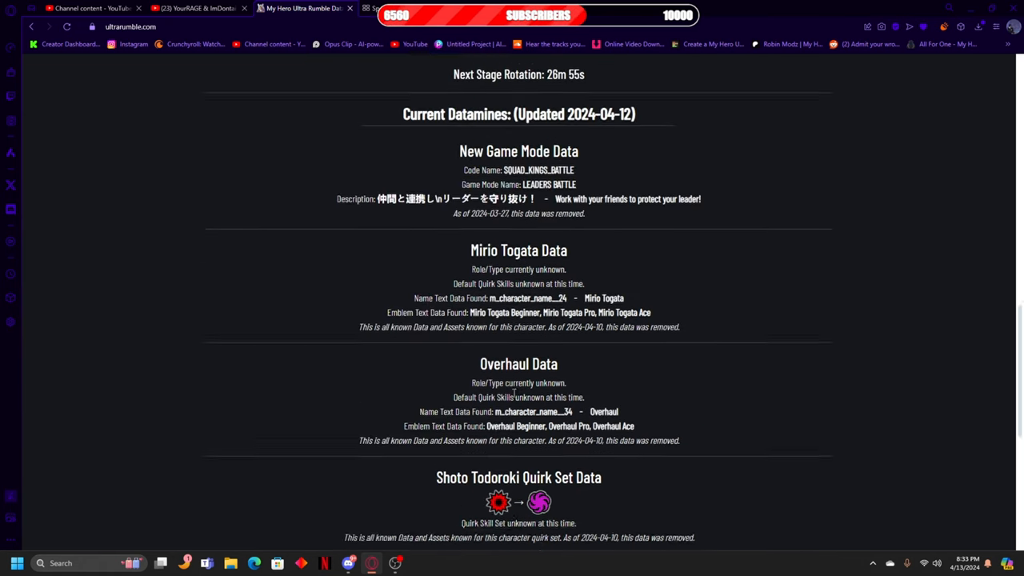
{"action": "scroll", "scroll_direction": "up", "scroll_amount": 3}
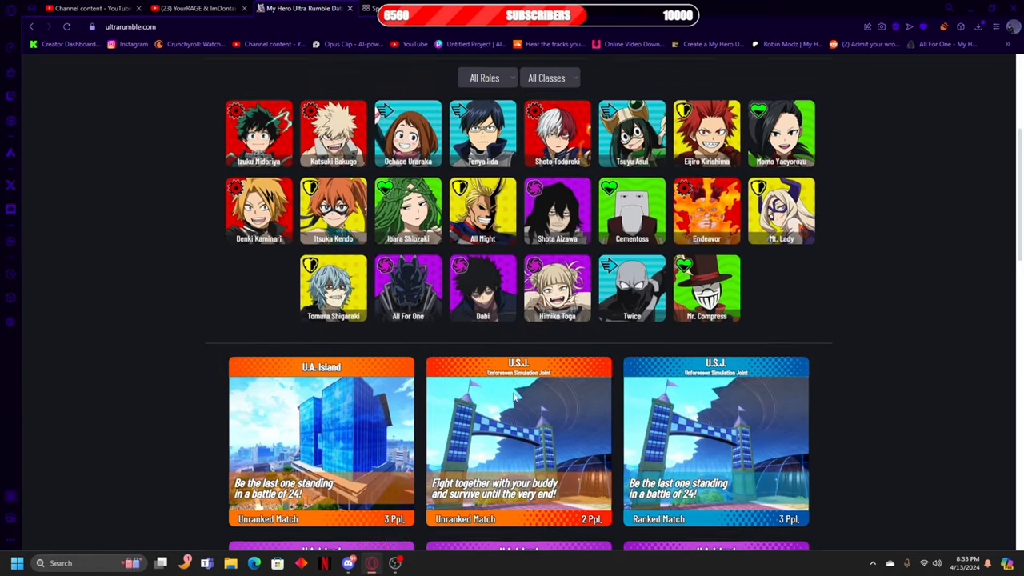
Step: Scroll back to the Leaders Battle, Mirio Togata and Overhaul datamines and clear the text selection popup
{"action": "scroll", "scroll_direction": "down", "scroll_amount": 3}
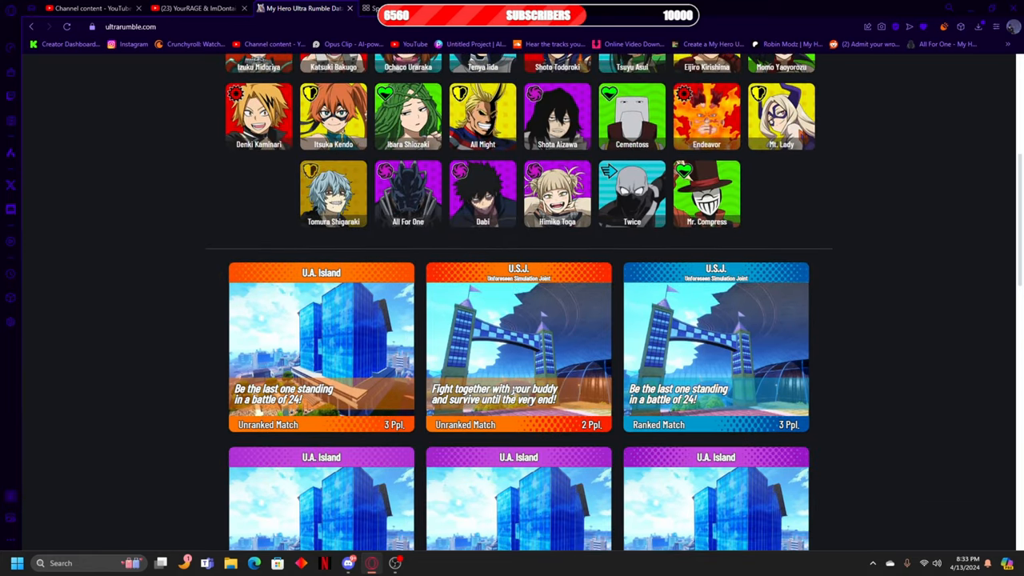
{"action": "scroll", "scroll_direction": "down", "scroll_amount": 3}
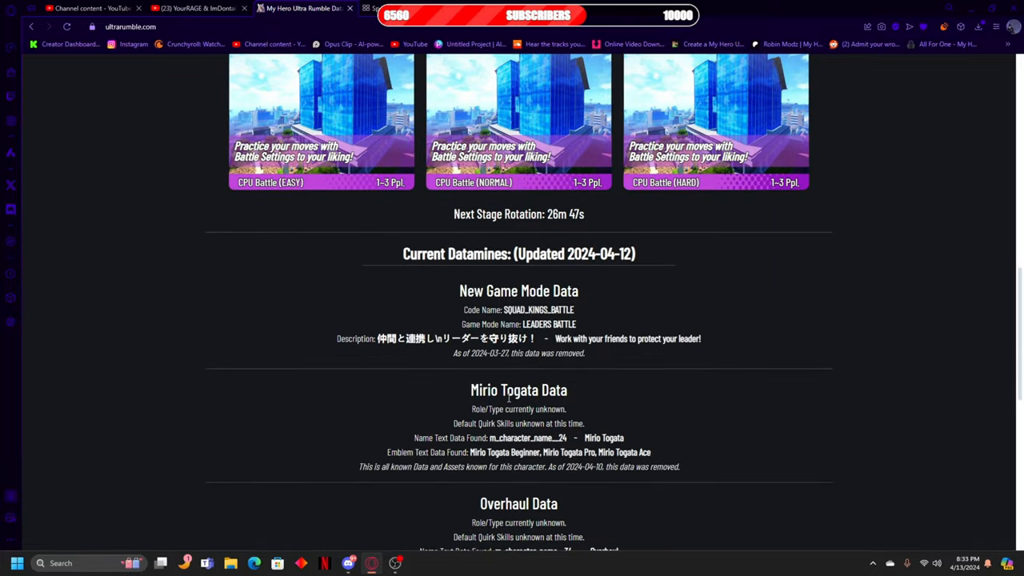
{"action": "scroll", "scroll_direction": "down", "scroll_amount": 3}
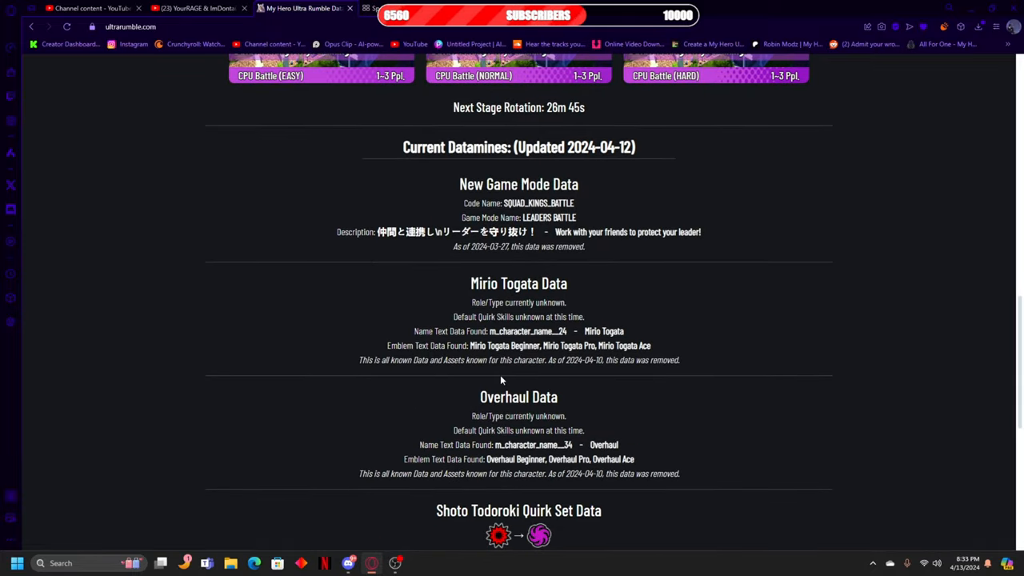
{"action": "mouse_move", "coordinate": [343, 319]}
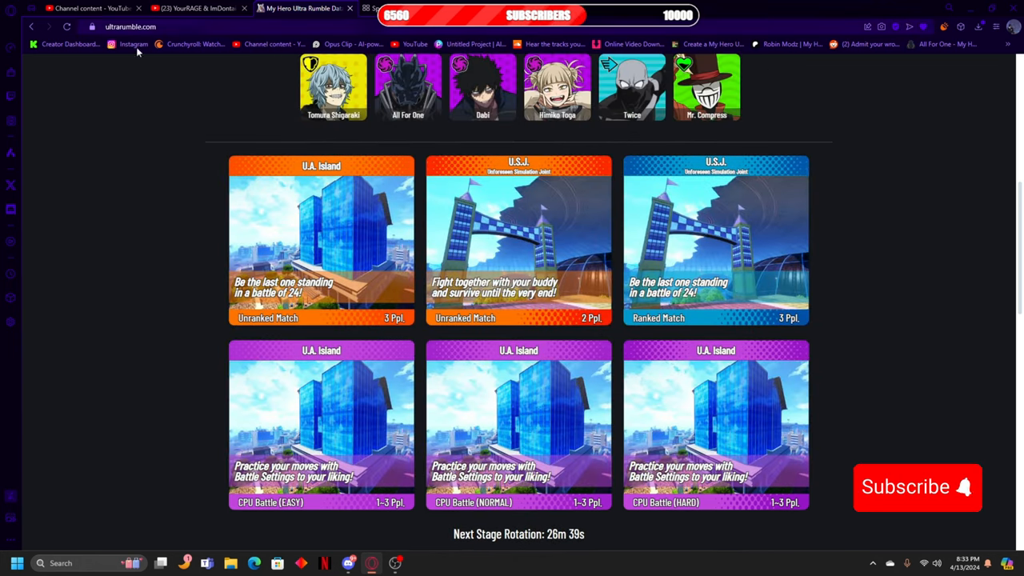
{"action": "scroll", "scroll_direction": "up", "scroll_amount": 3}
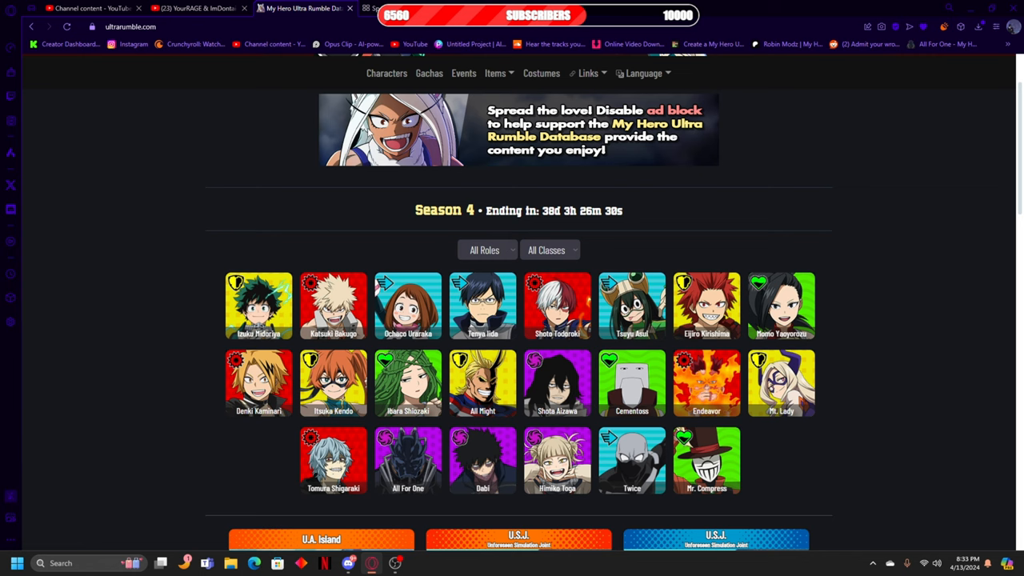
{"action": "scroll", "scroll_direction": "down", "scroll_amount": 3}
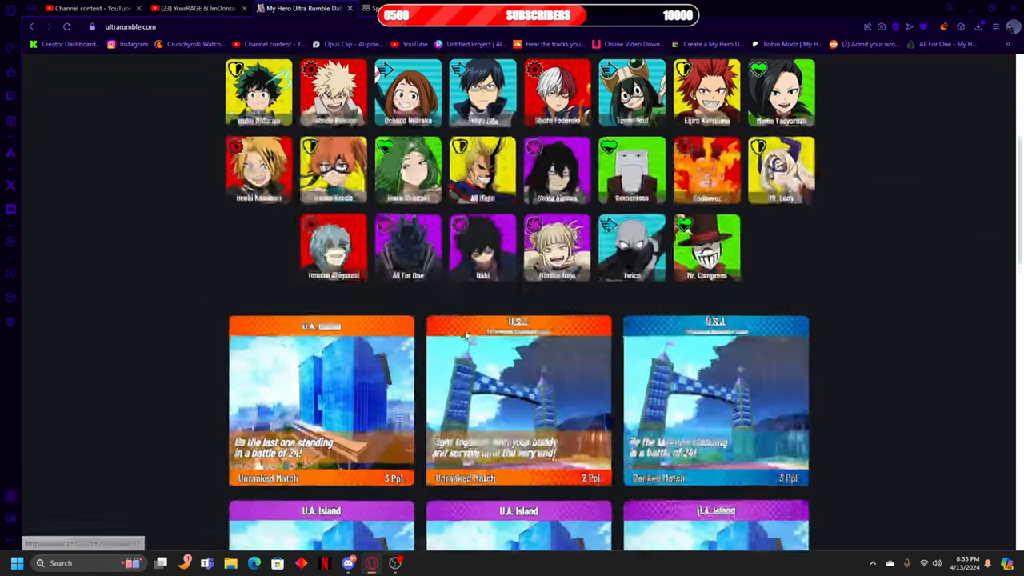
{"action": "scroll", "scroll_direction": "down", "scroll_amount": 3}
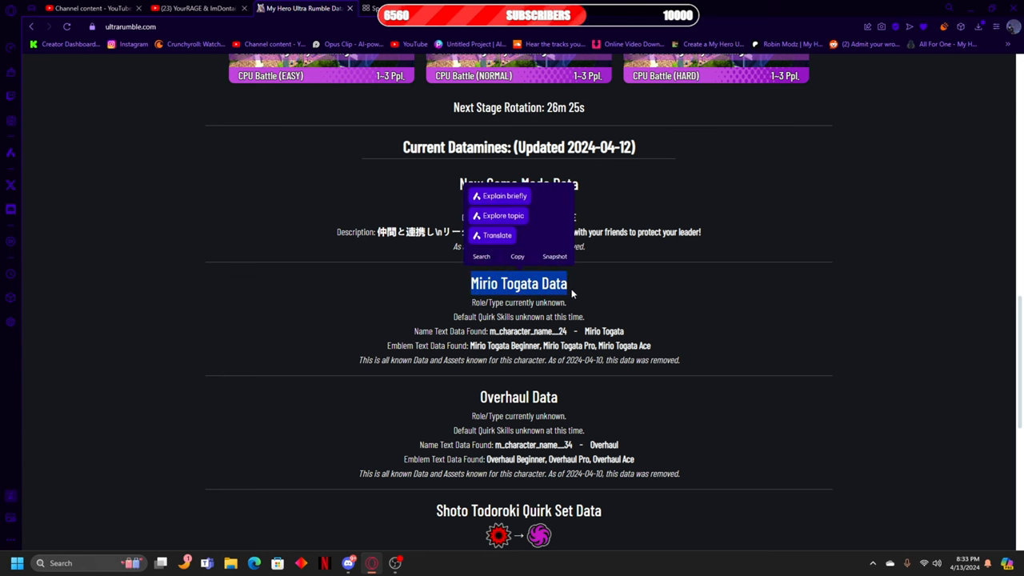
{"action": "left_click", "coordinate": [586, 281]}
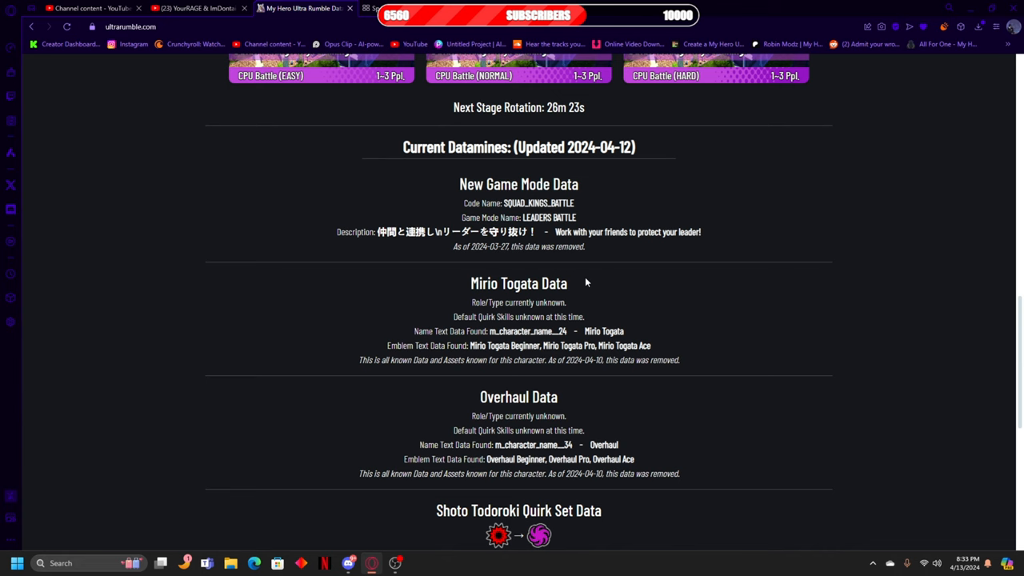